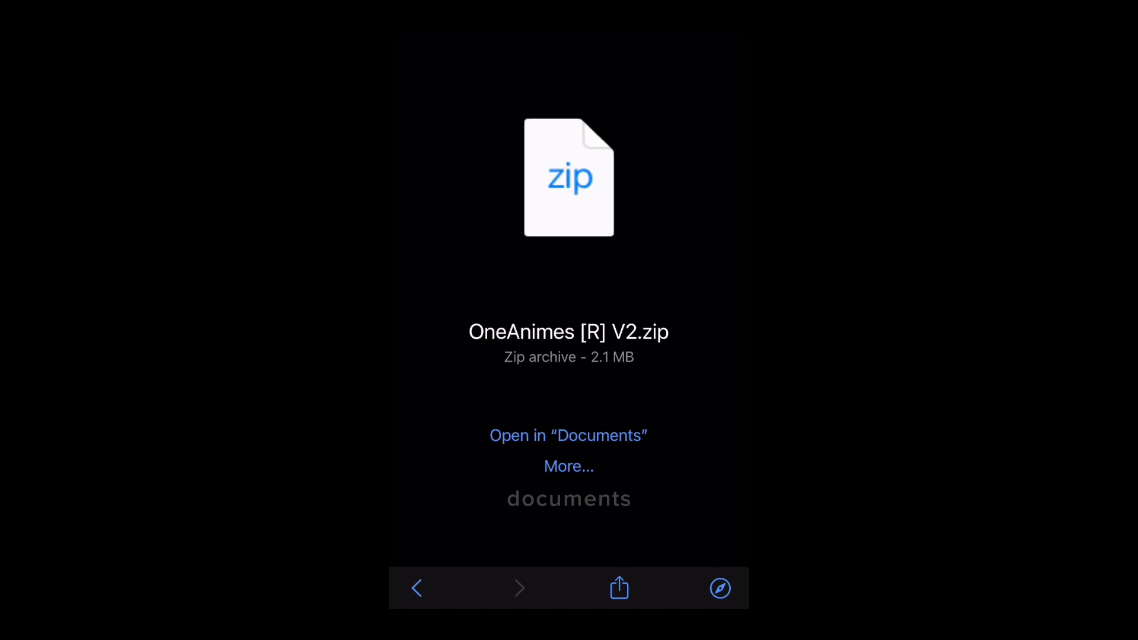
- Send the downloaded OneAnimes [R] V2.zip from Safari into Documents by Readdle
{"action": "left_click", "coordinate": [567, 435]}
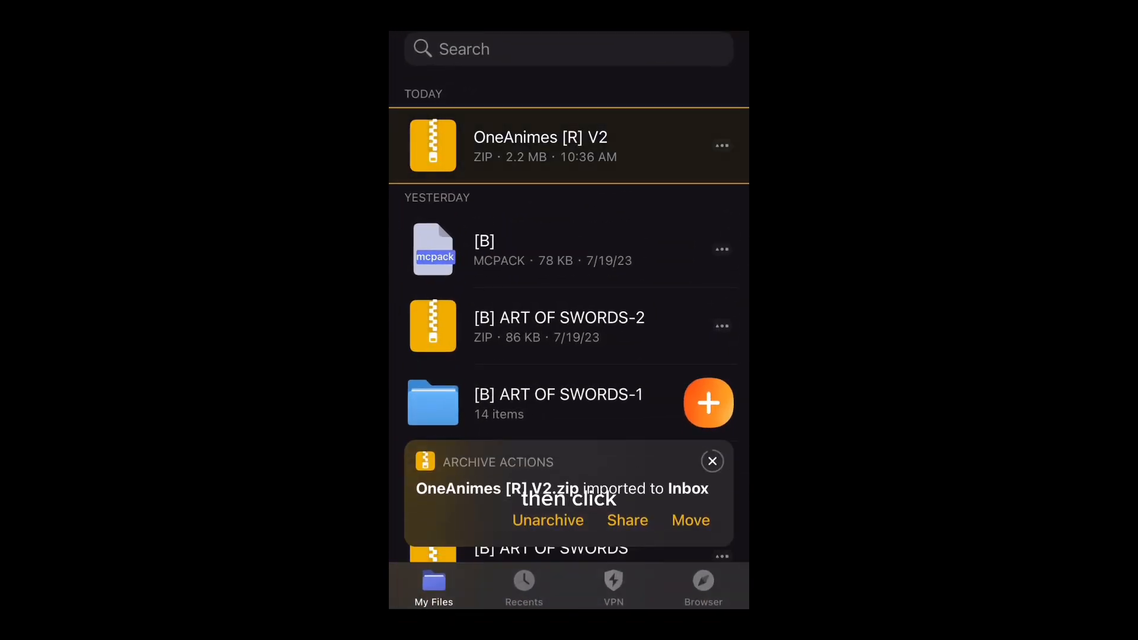
- Unarchive the OneAnimes [R] V2 zip, review the extracted OneAnimesR folder, and start renaming the zip
{"action": "left_click", "coordinate": [547, 519]}
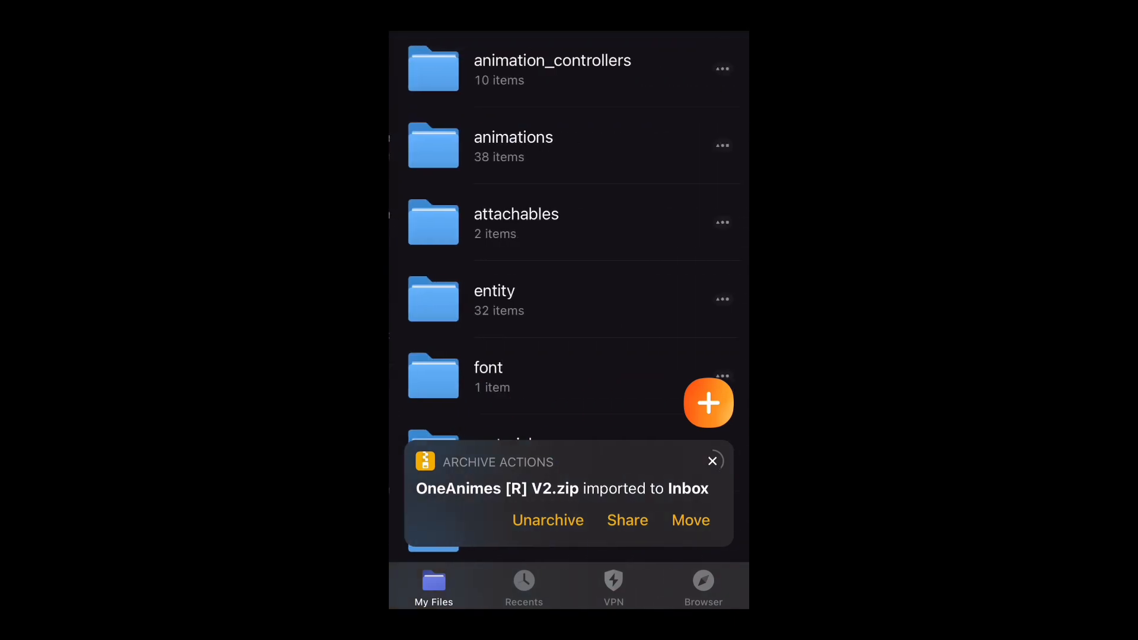
{"action": "scroll", "scroll_direction": "down", "scroll_amount": 3}
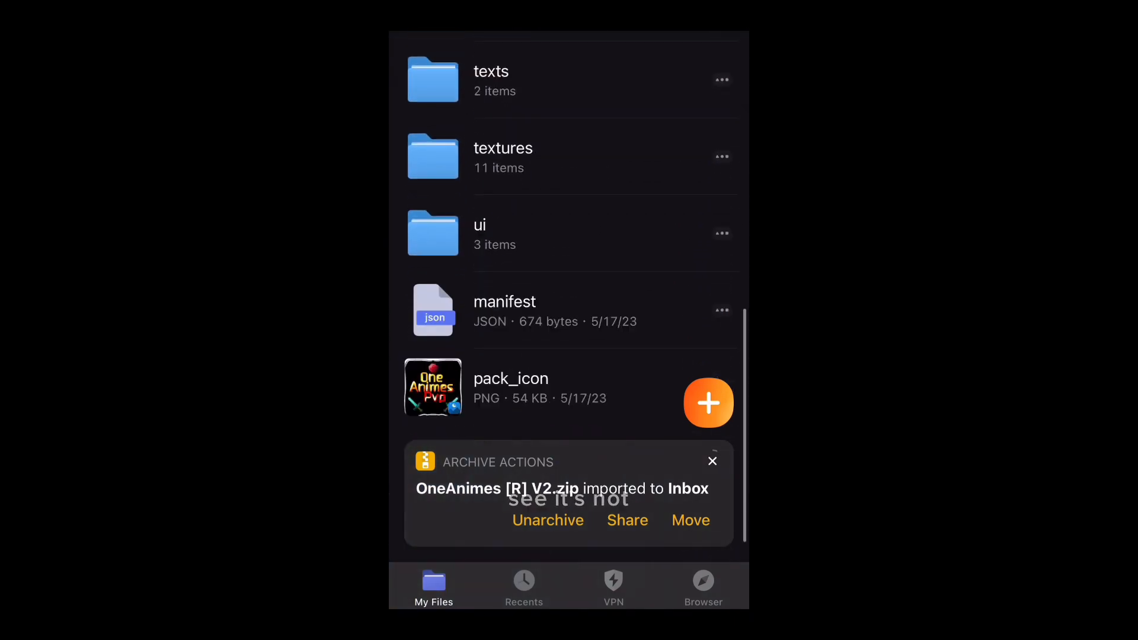
{"action": "scroll", "scroll_direction": "down", "scroll_amount": 3}
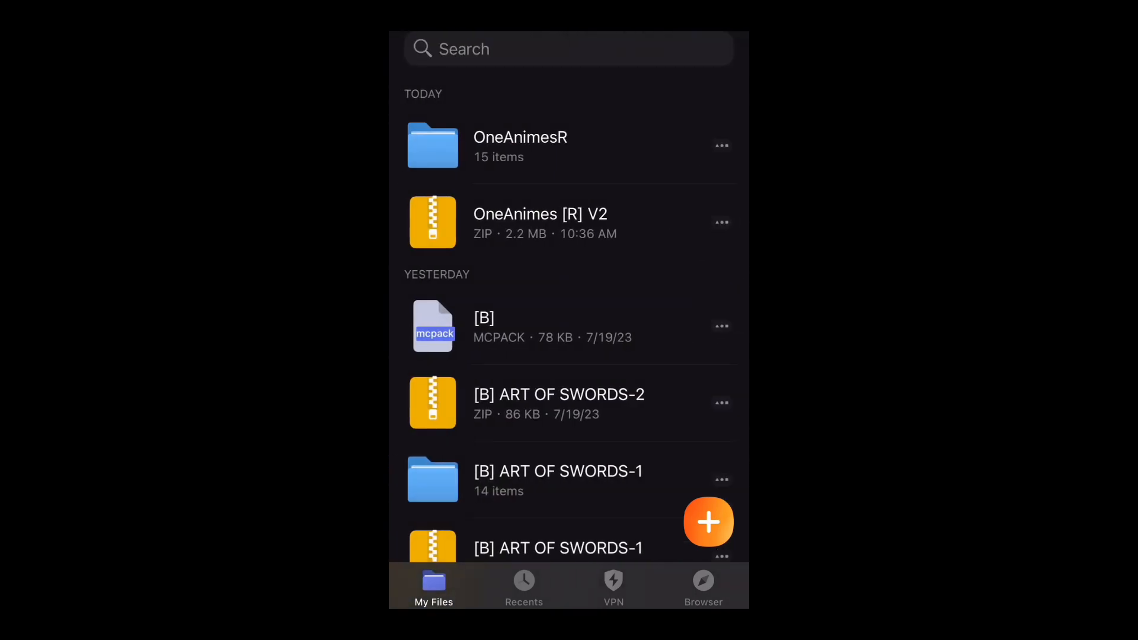
{"action": "left_click", "coordinate": [721, 145]}
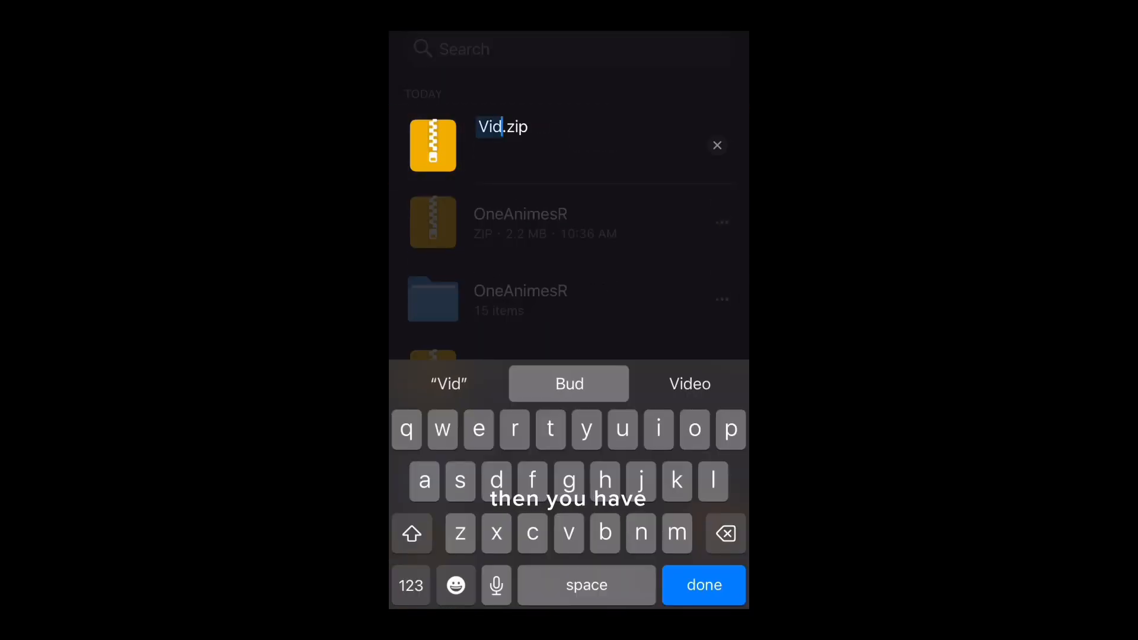
- Rename the zip to Vid.mcpack and accept the .mcpack extension change
{"action": "type", "text": "Bori"}
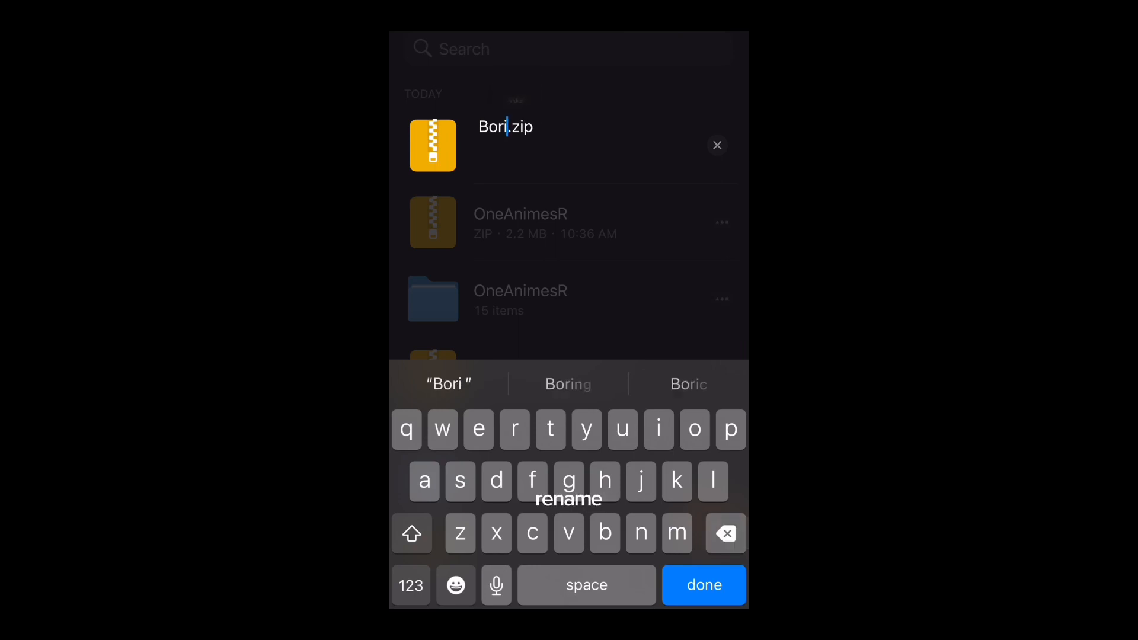
{"action": "key", "text": "backspace"}
{"action": "type", "text": "Vid "}
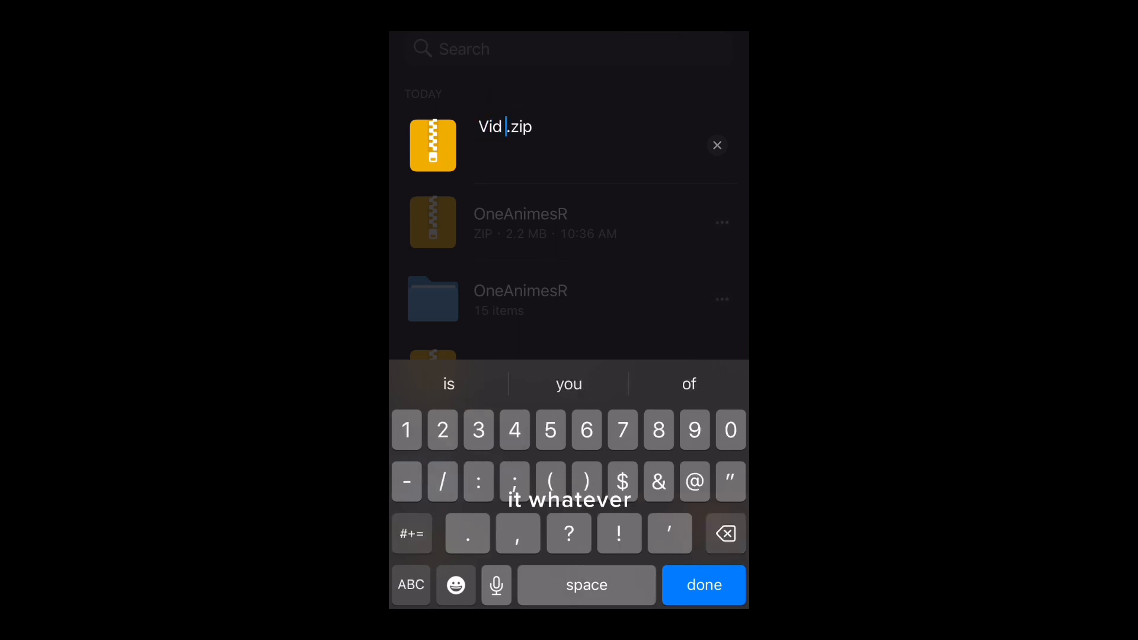
{"action": "key", "text": "backspace"}
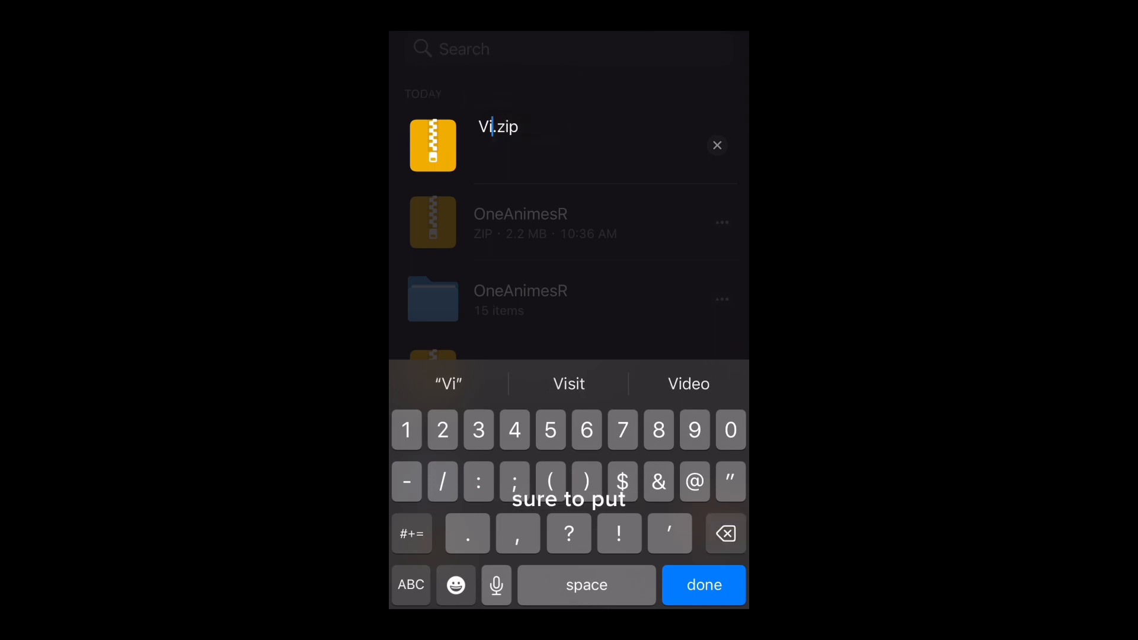
{"action": "type", "text": "d"}
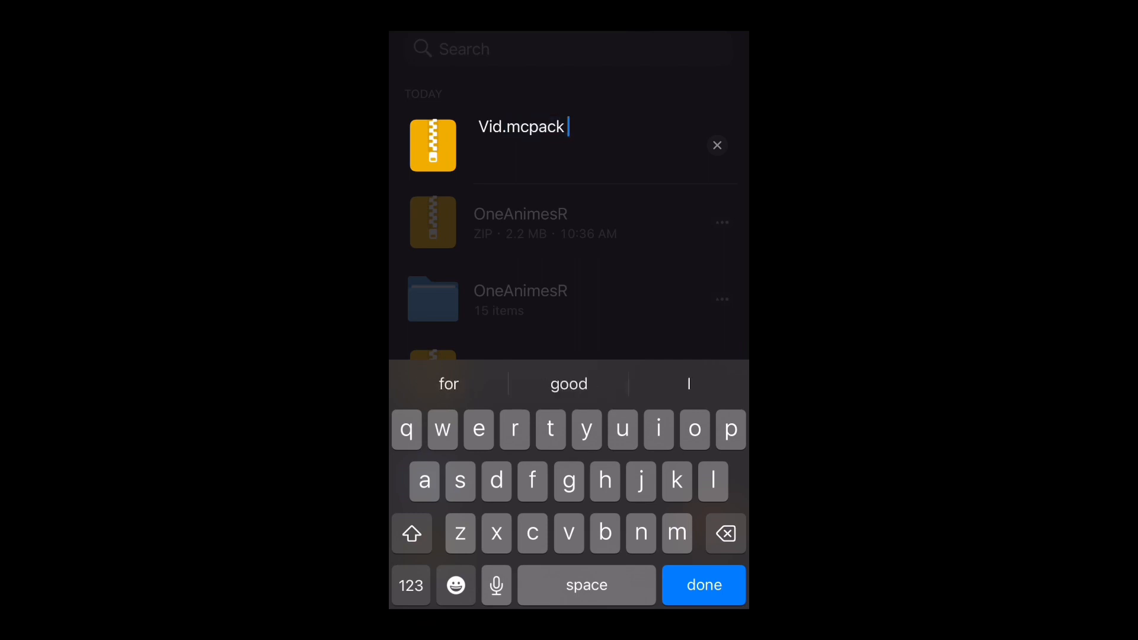
{"action": "left_click", "coordinate": [703, 585]}
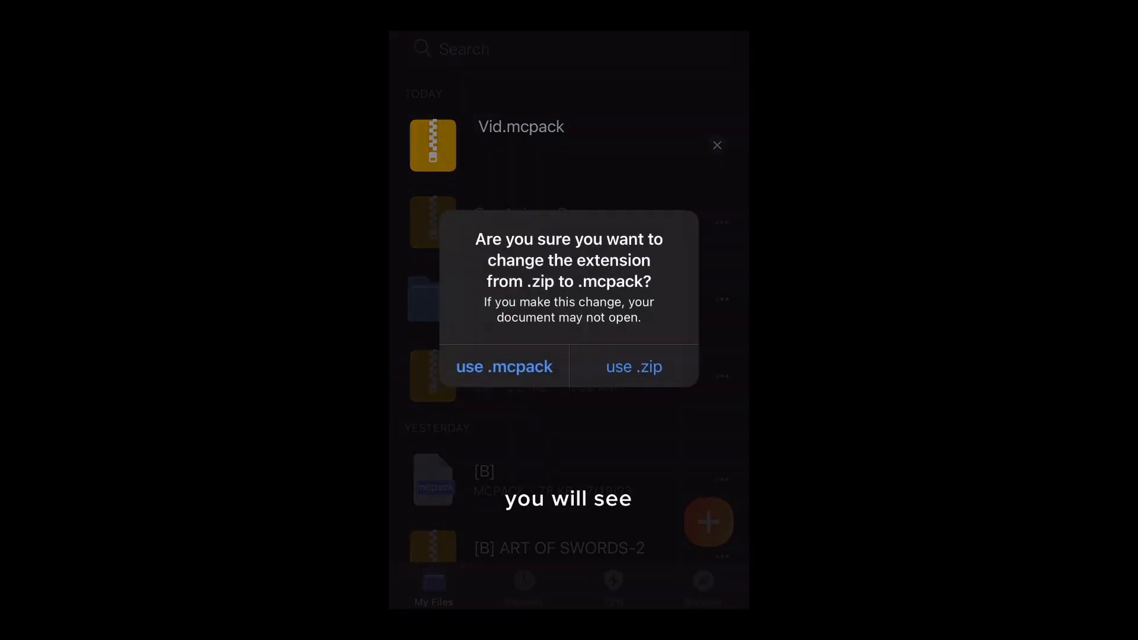
{"action": "left_click", "coordinate": [504, 366]}
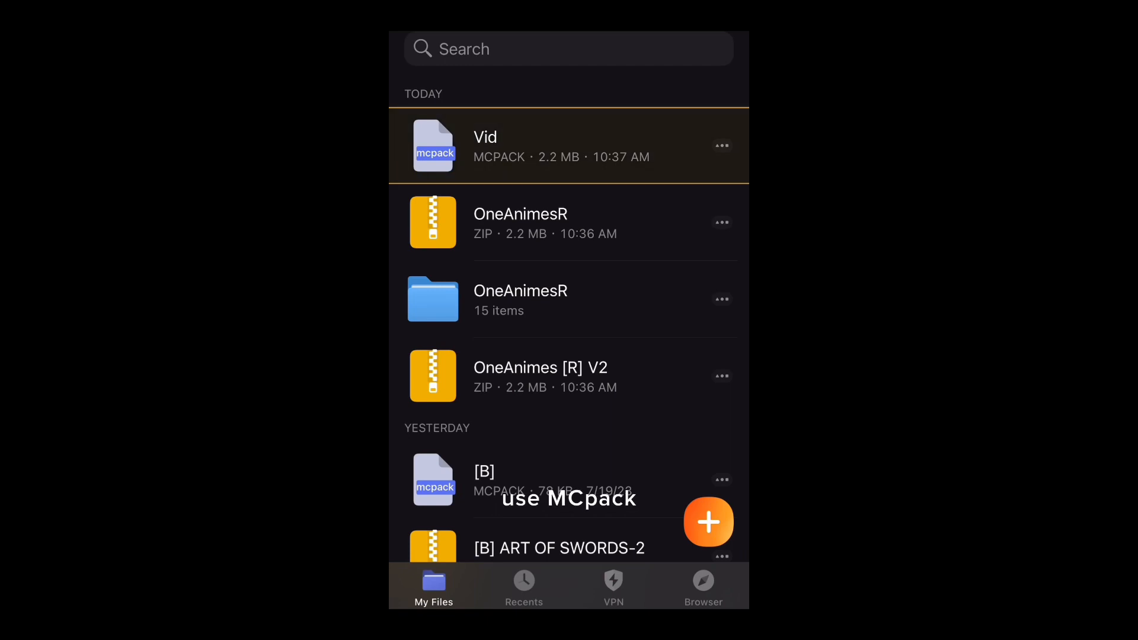